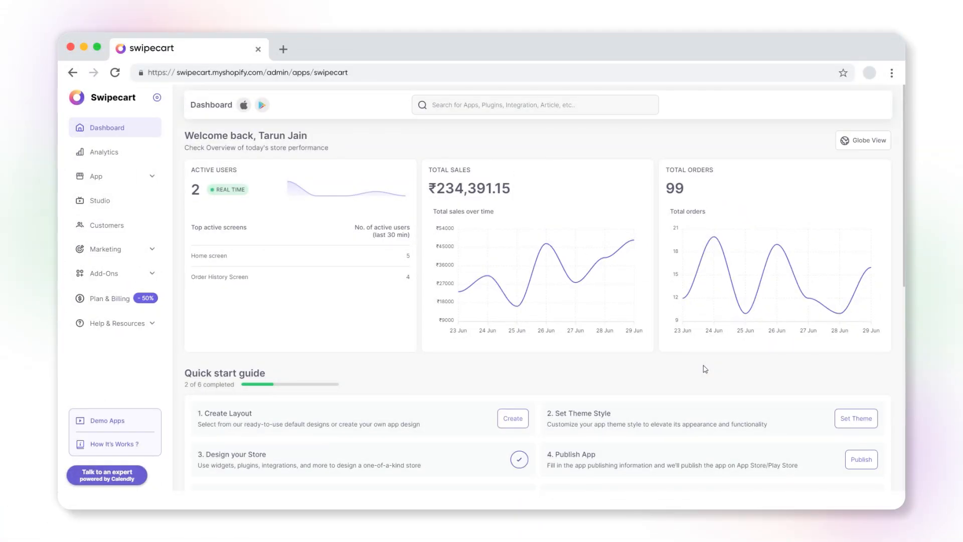
# Go to the store's Design page and begin creating a new design.
pyautogui.click(97, 177)
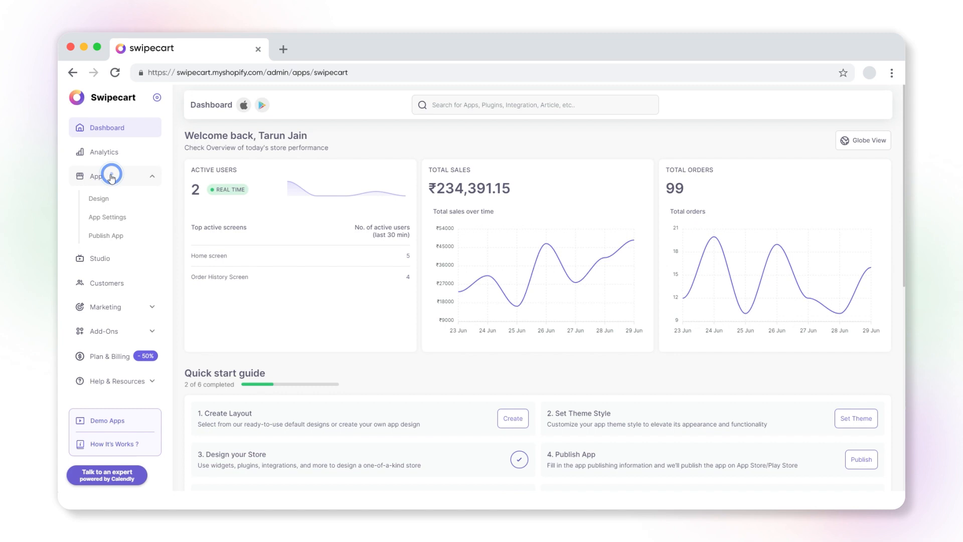
pyautogui.click(98, 198)
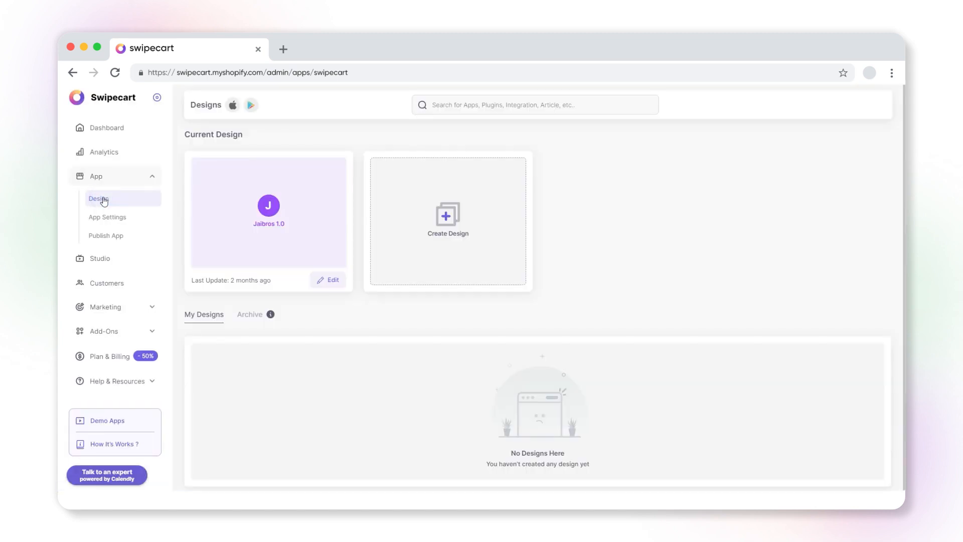
pyautogui.click(448, 221)
pyautogui.write('My')
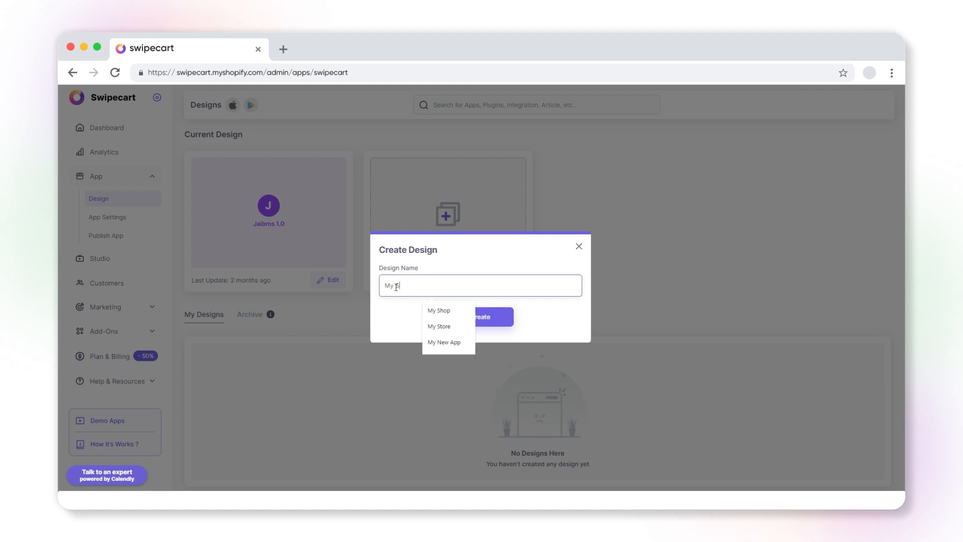
# Confirm the Create dialog for "My Store" to reach the Choose Design gallery.
pyautogui.click(438, 326)
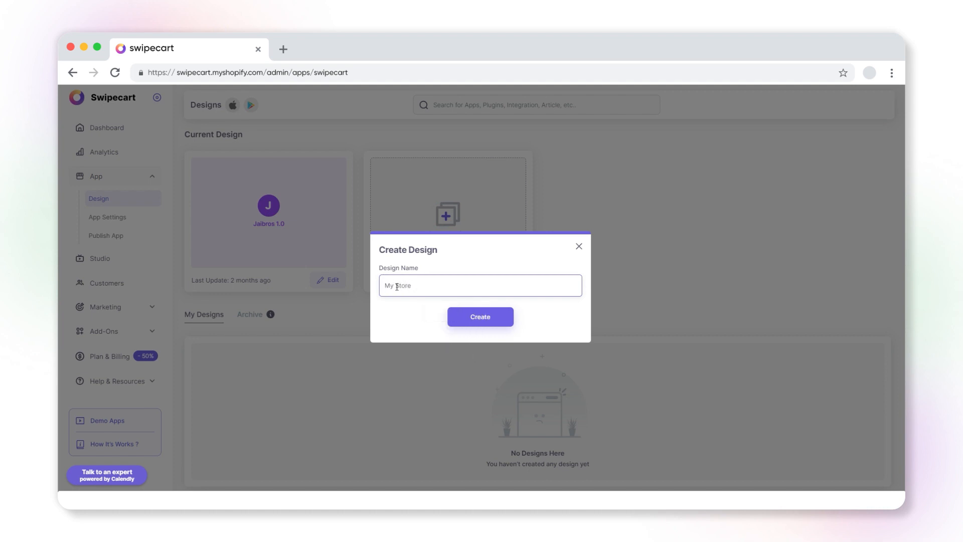
pyautogui.click(480, 316)
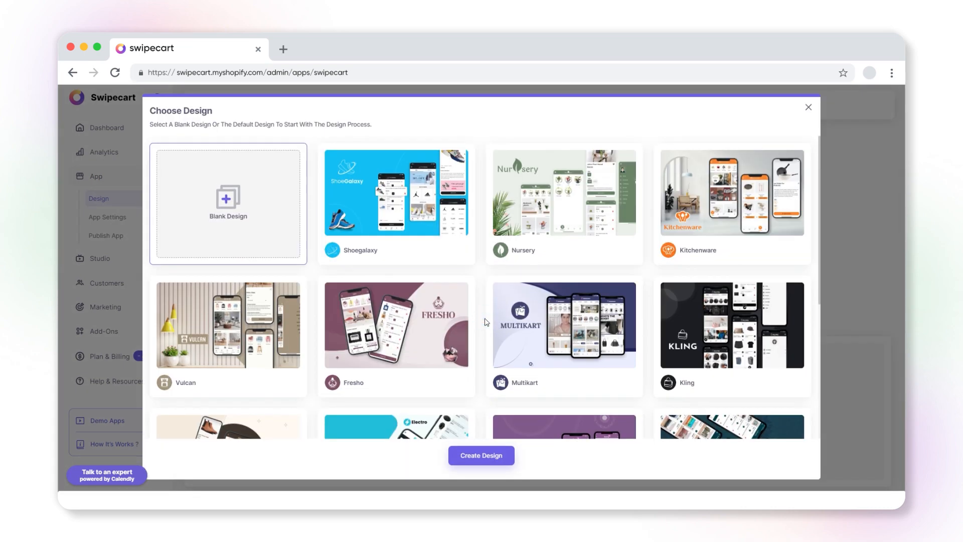
# Preview the Nursery default design and scroll its home screen with Bedroom plants and Hot Deal.
pyautogui.scroll(-3)
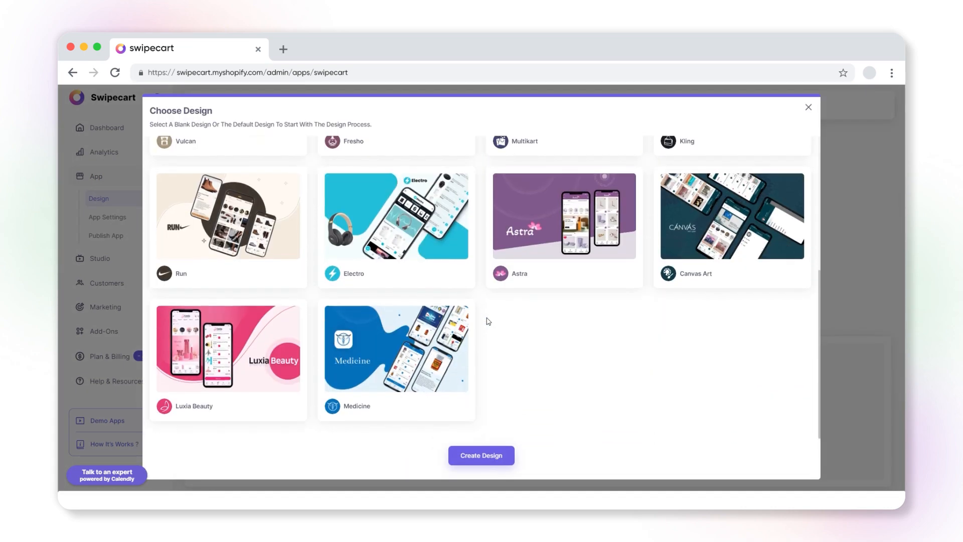
pyautogui.scroll(3)
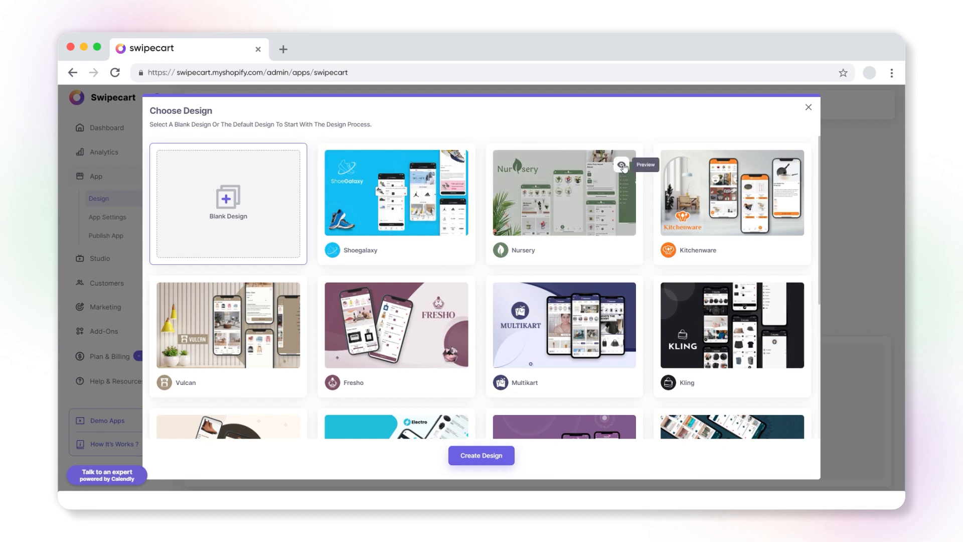
pyautogui.click(623, 167)
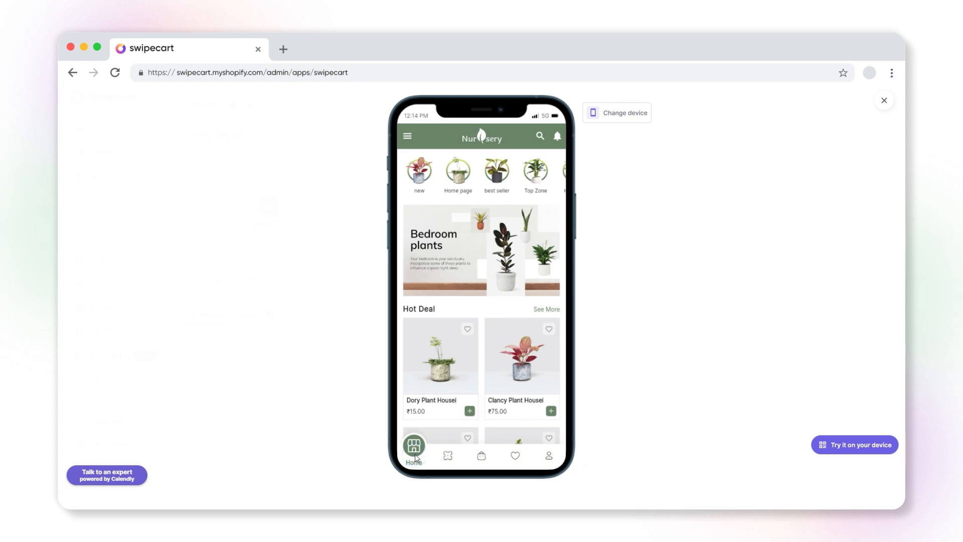
pyautogui.scroll(-3)
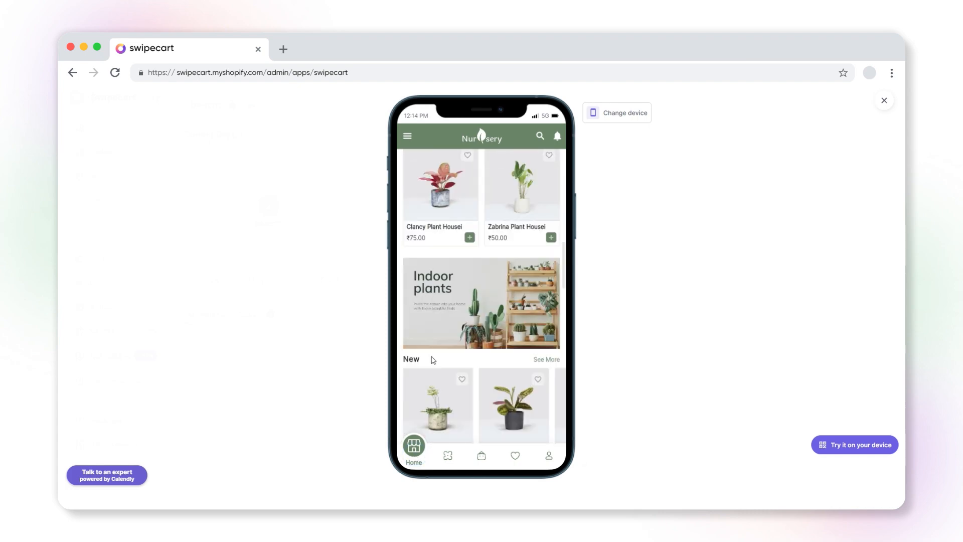
pyautogui.scroll(3)
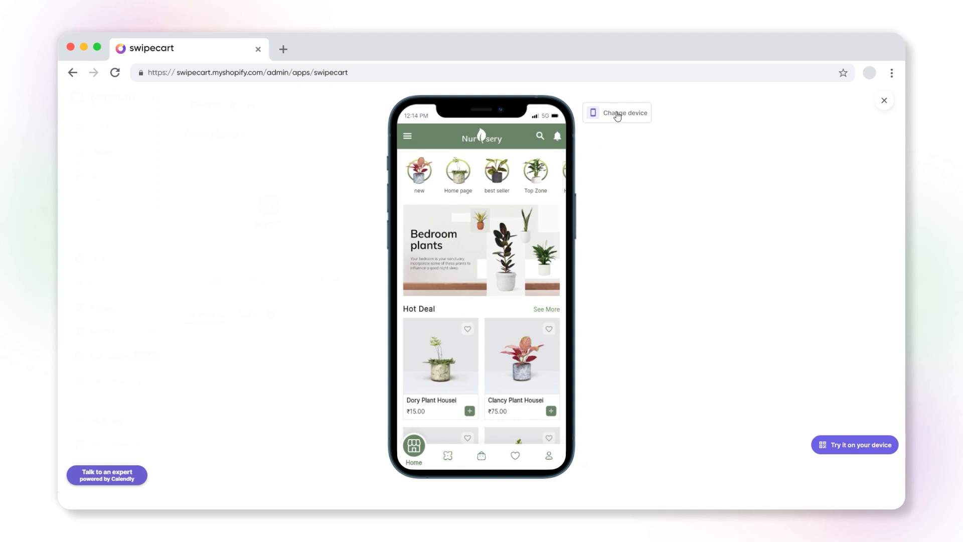
# Show the Nursery preview on a Galaxy S22, then an iPhone 13 (iOS 15), and close Change Device.
pyautogui.click(618, 112)
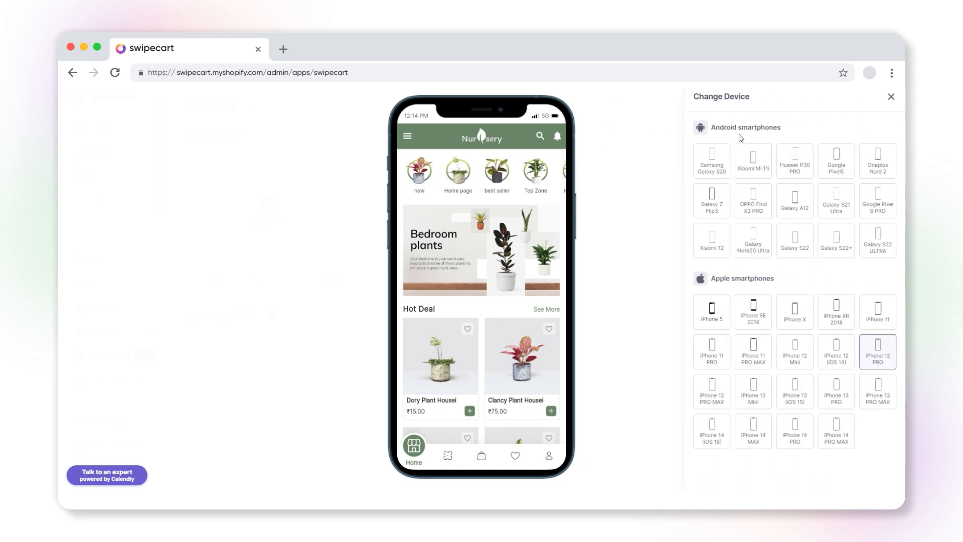
pyautogui.moveTo(794, 431)
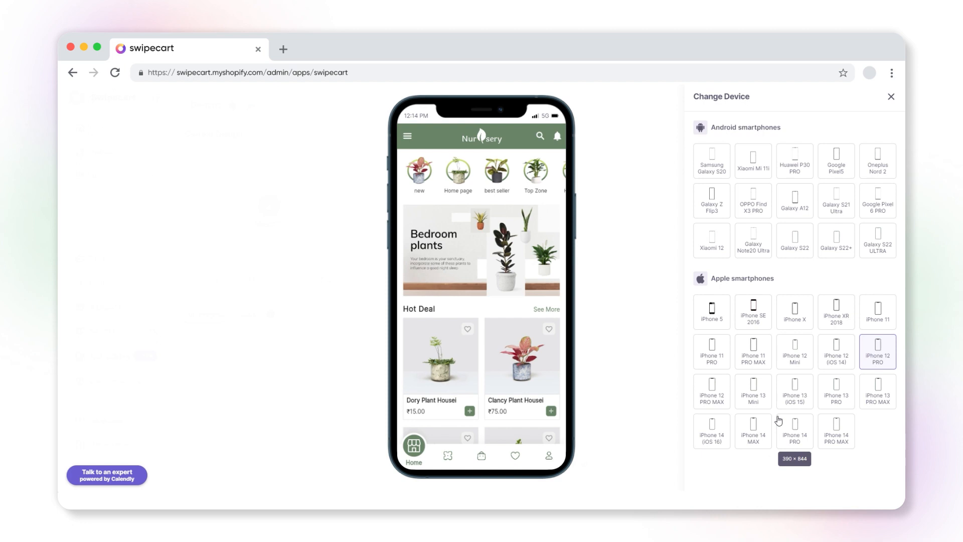
pyautogui.moveTo(795, 240)
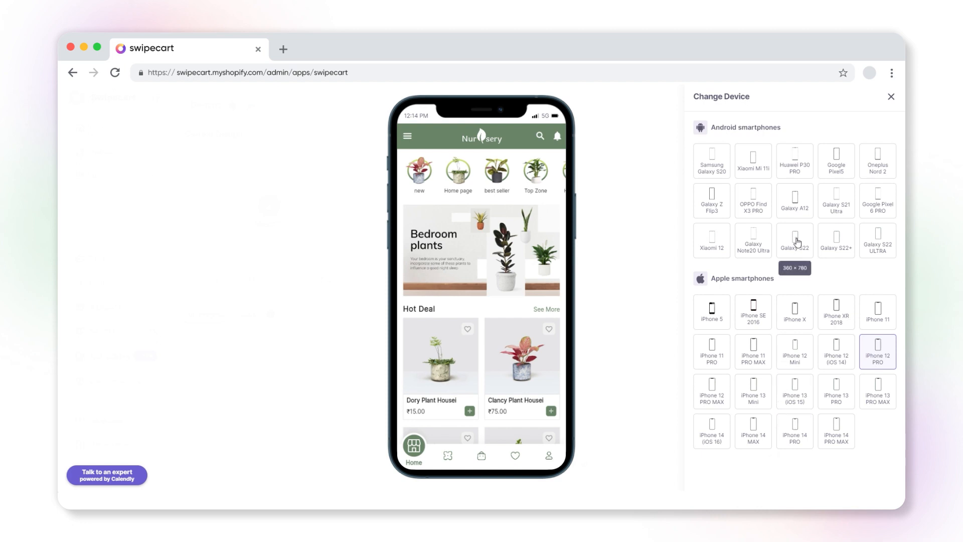
pyautogui.click(795, 240)
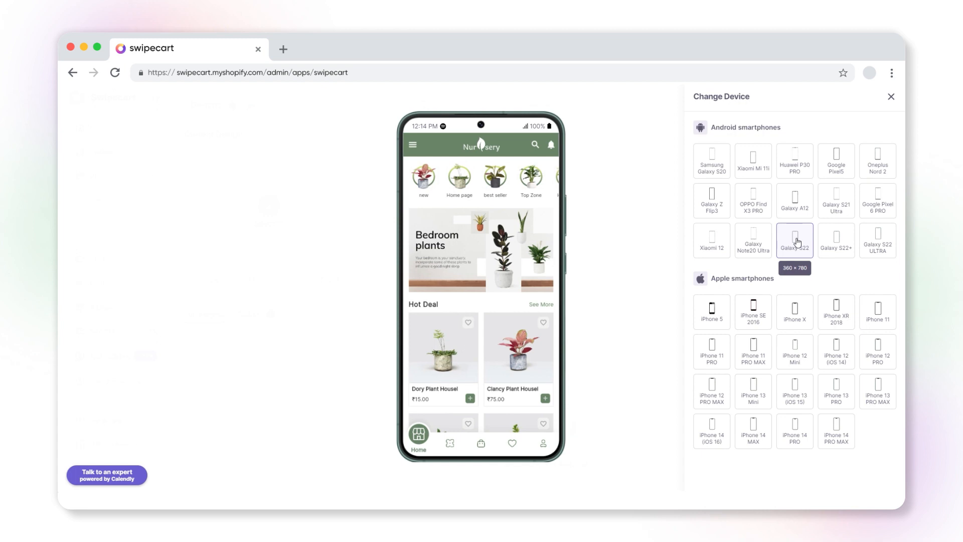
pyautogui.click(795, 391)
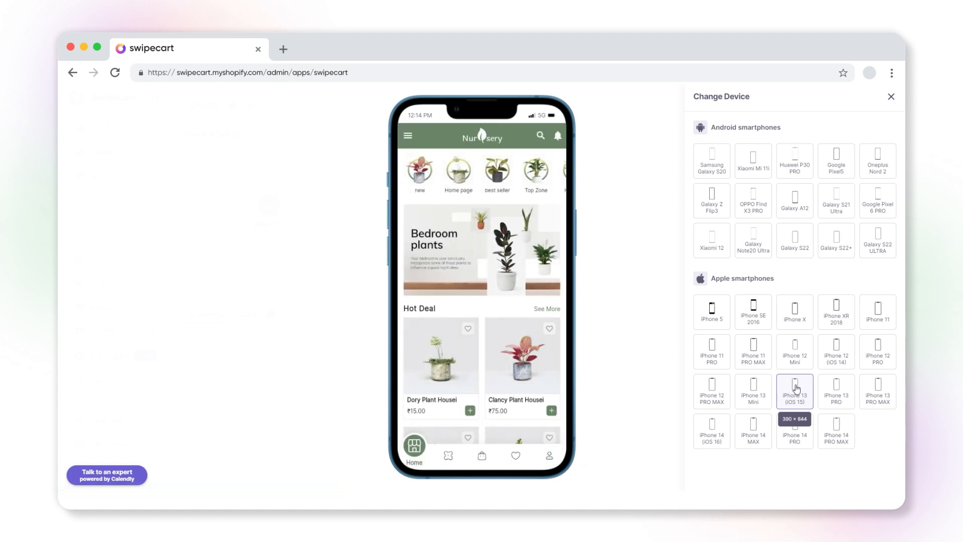
pyautogui.moveTo(889, 122)
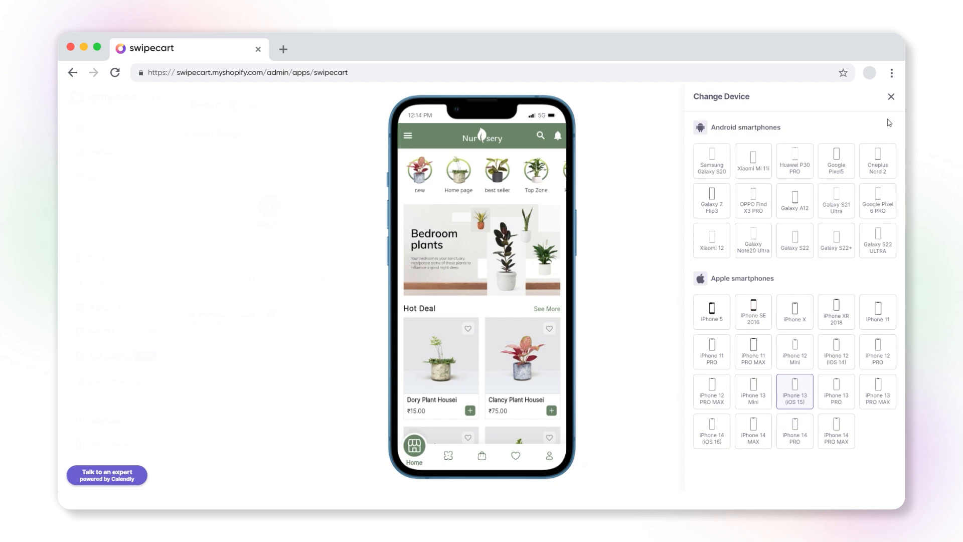
pyautogui.click(890, 96)
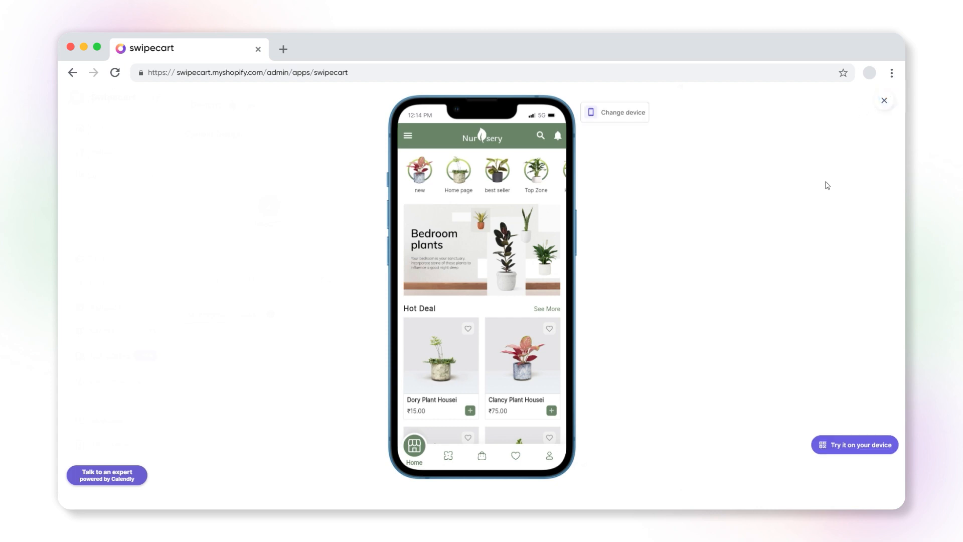
# Get the Try it on your device QR code and scroll the Nursery home screen in the mobile app.
pyautogui.click(855, 444)
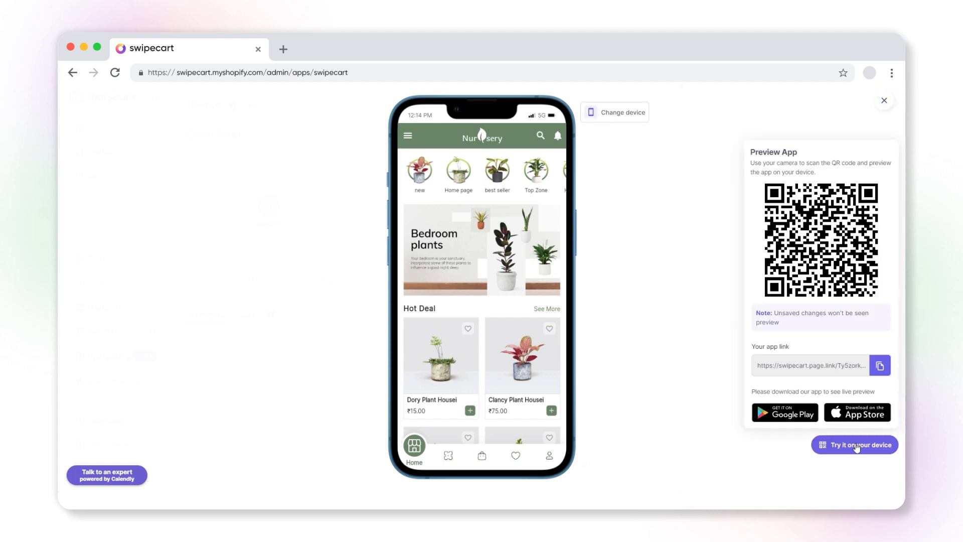
pyautogui.click(854, 445)
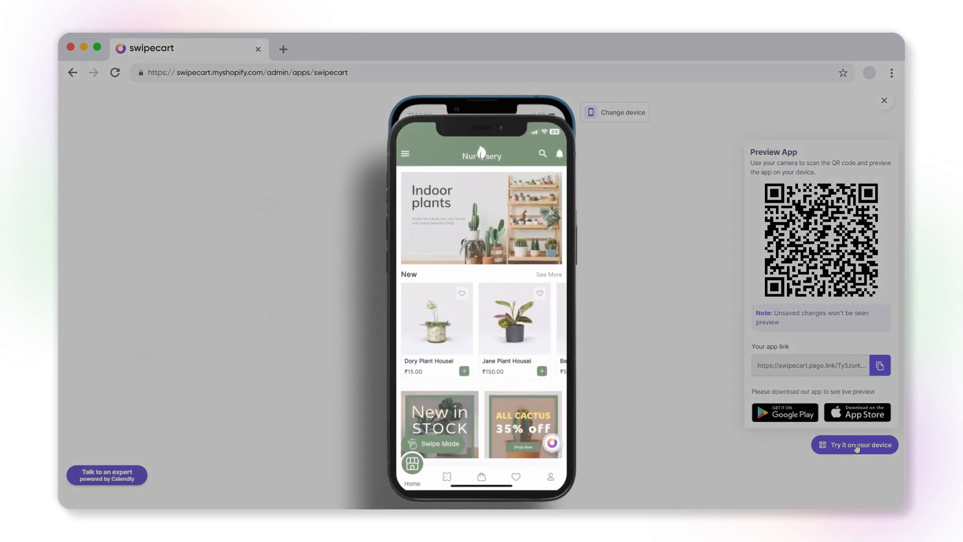
pyautogui.scroll(-3)
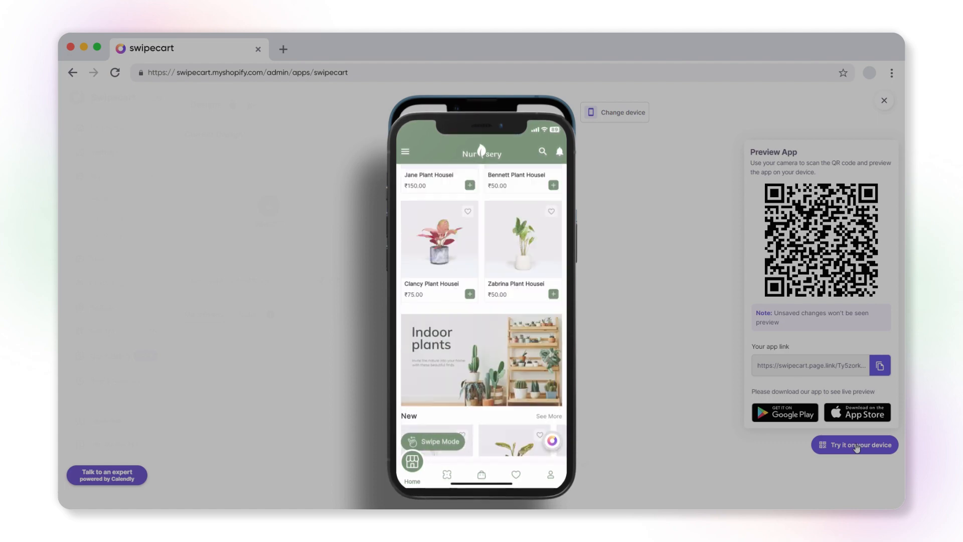
# Browse Collections and the New collection's products, then return to the designs list.
pyautogui.click(447, 467)
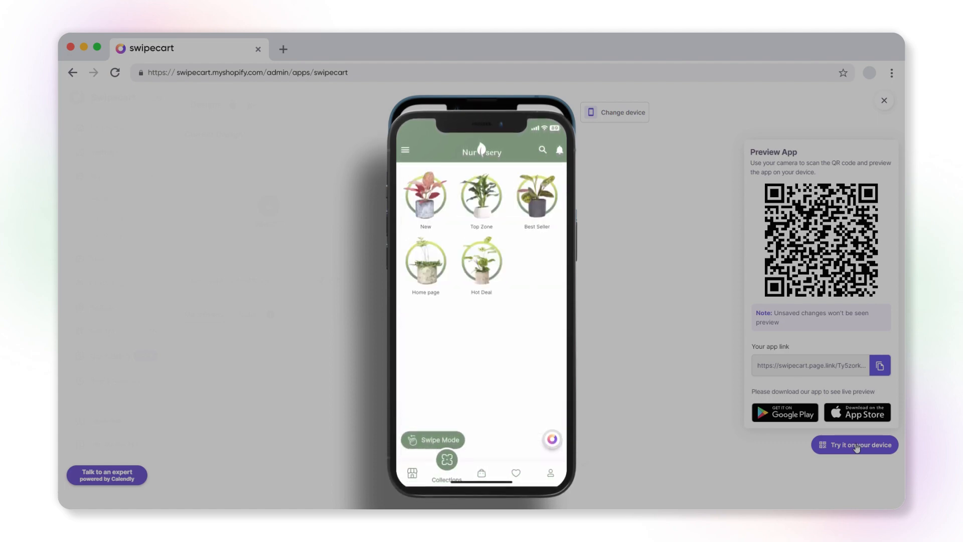
pyautogui.click(425, 197)
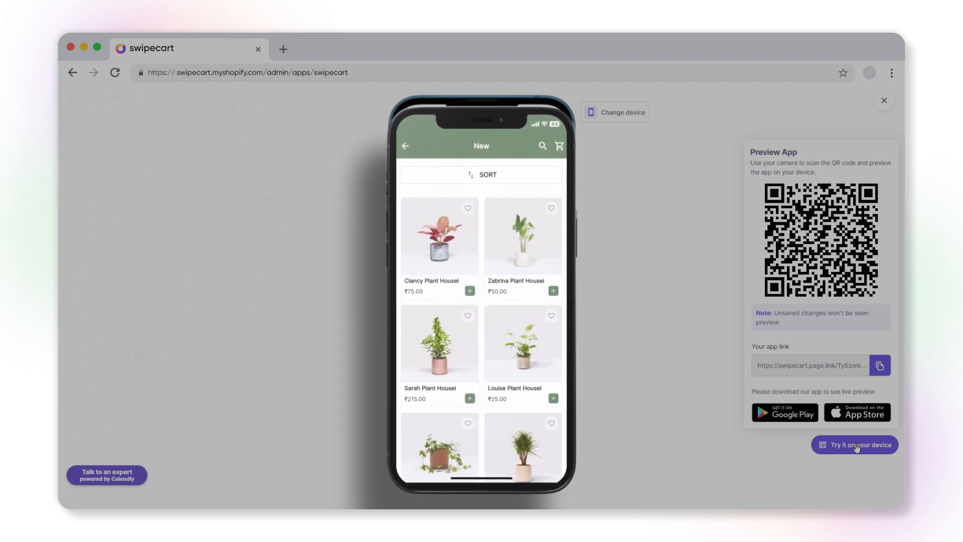
pyautogui.click(405, 146)
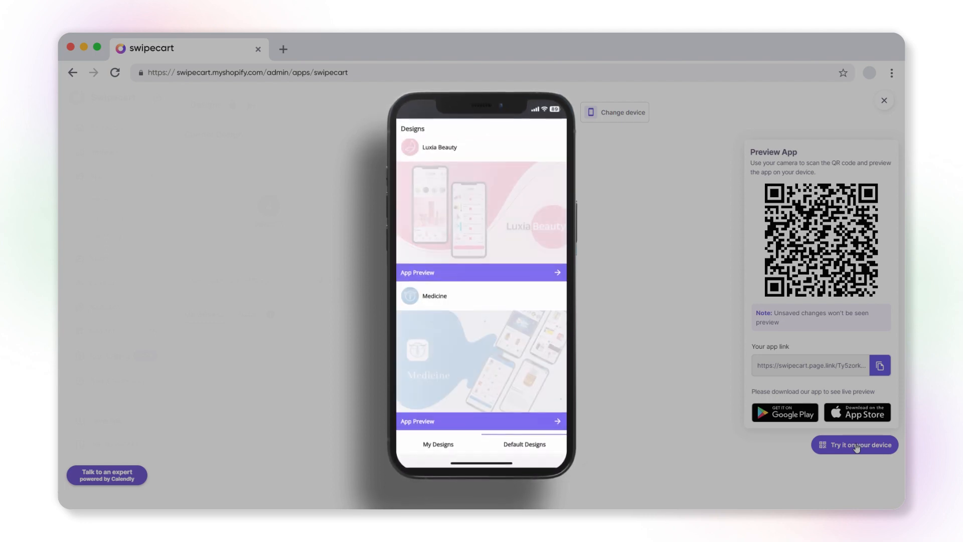
# Browse Default Designs, preview Shoegalaxy in the app, and scroll on to Kitchenware.
pyautogui.scroll(-3)
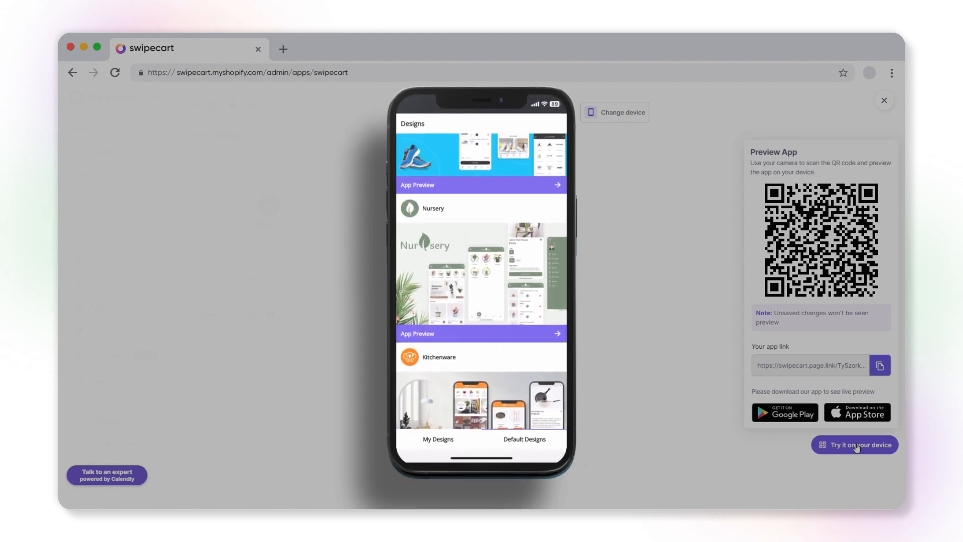
pyautogui.scroll(3)
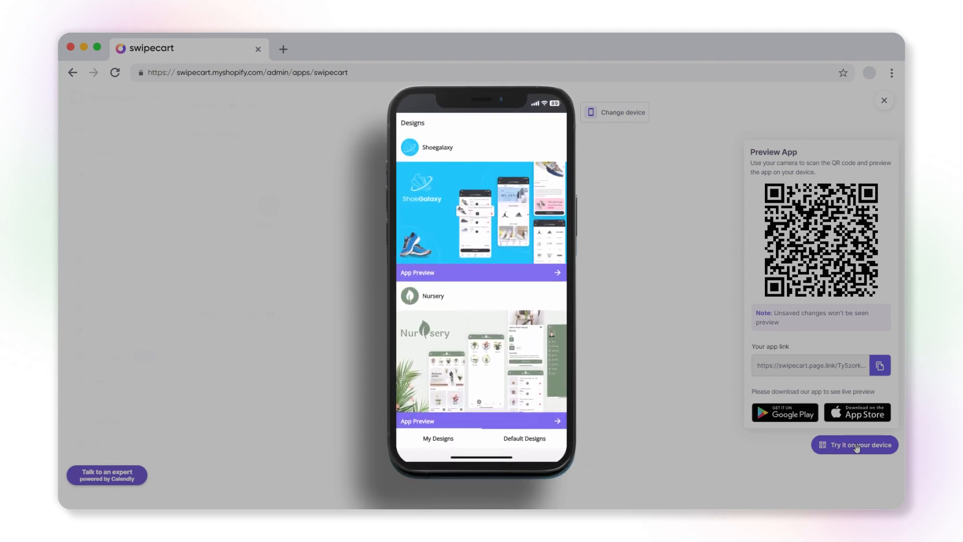
pyautogui.click(481, 272)
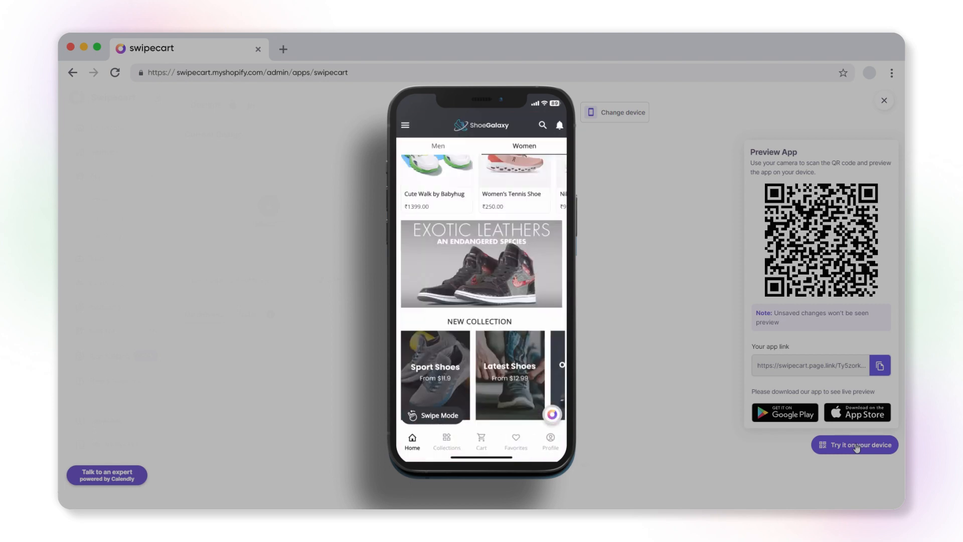
pyautogui.scroll(-3)
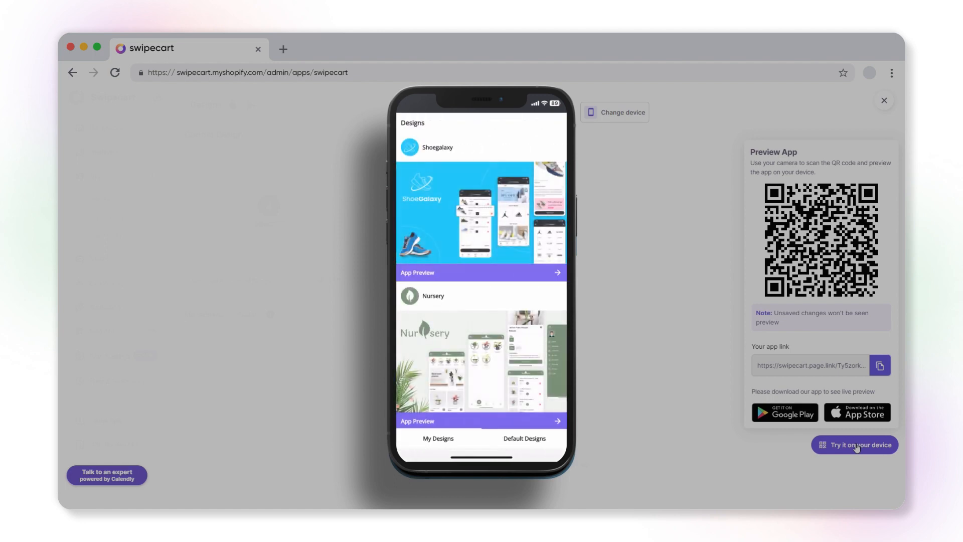
pyautogui.scroll(-3)
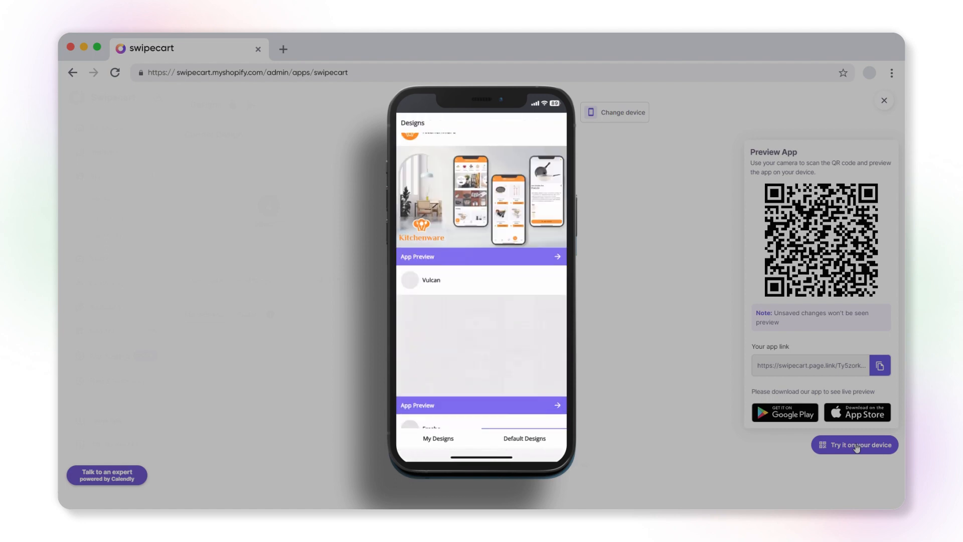